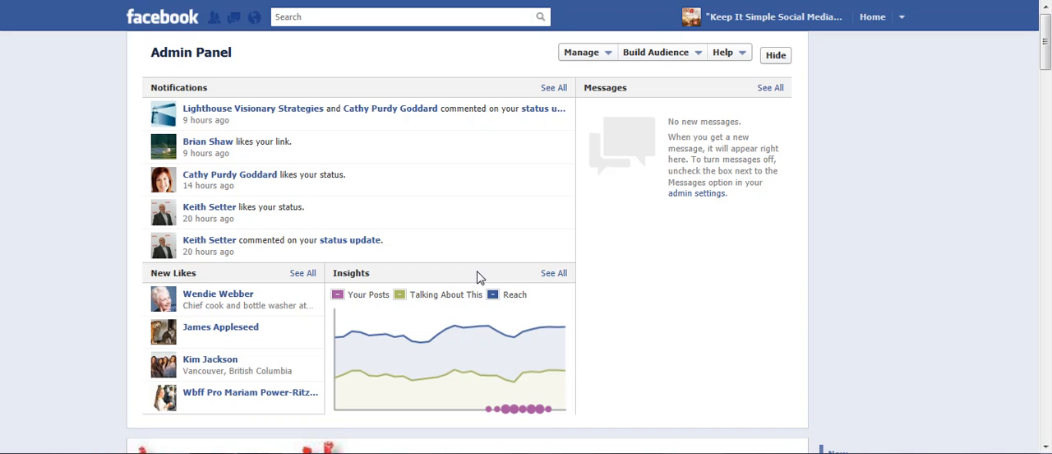
# Scroll down past the cover image to the Recent Posts by Others box.
pyautogui.scroll(-3)
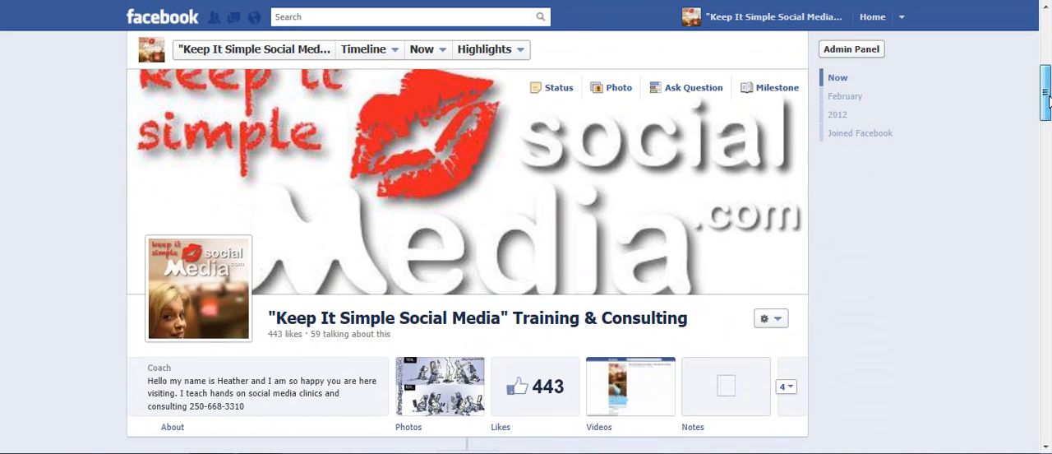
pyautogui.scroll(-3)
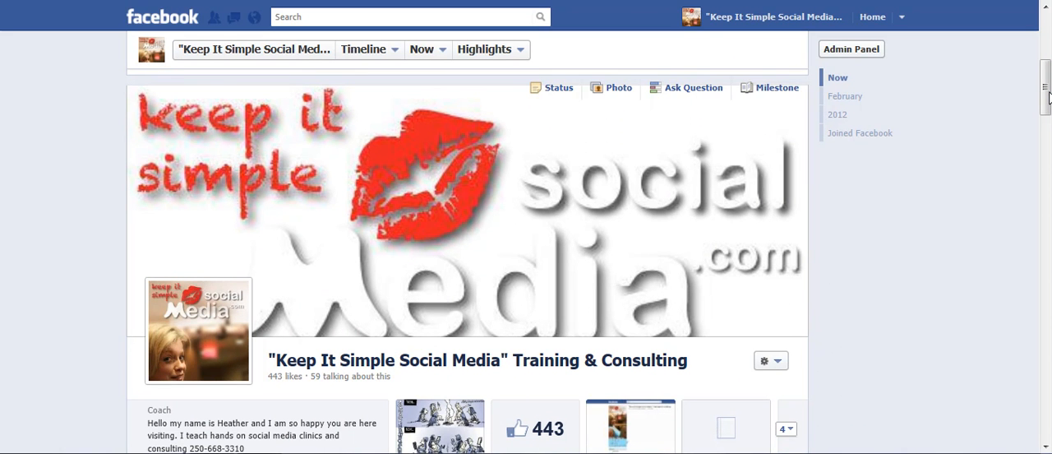
pyautogui.moveTo(434, 184)
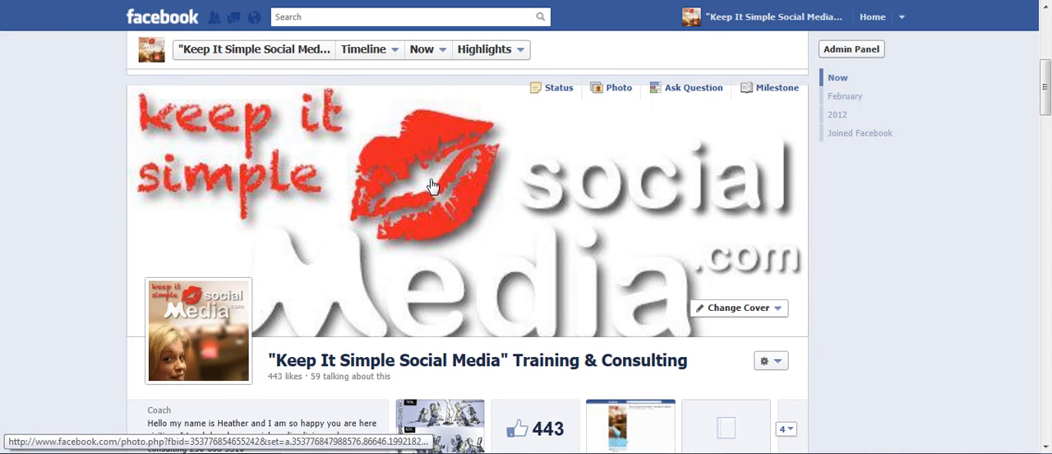
pyautogui.moveTo(782, 242)
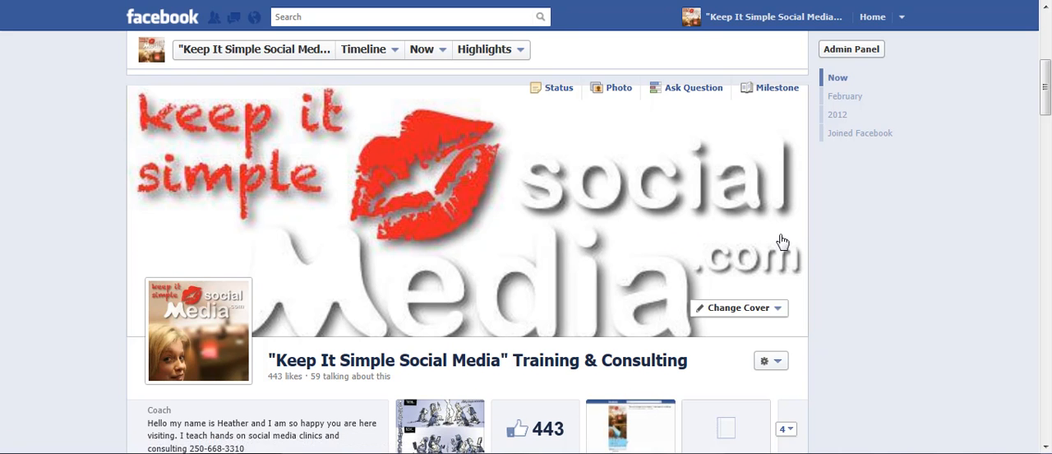
pyautogui.scroll(-3)
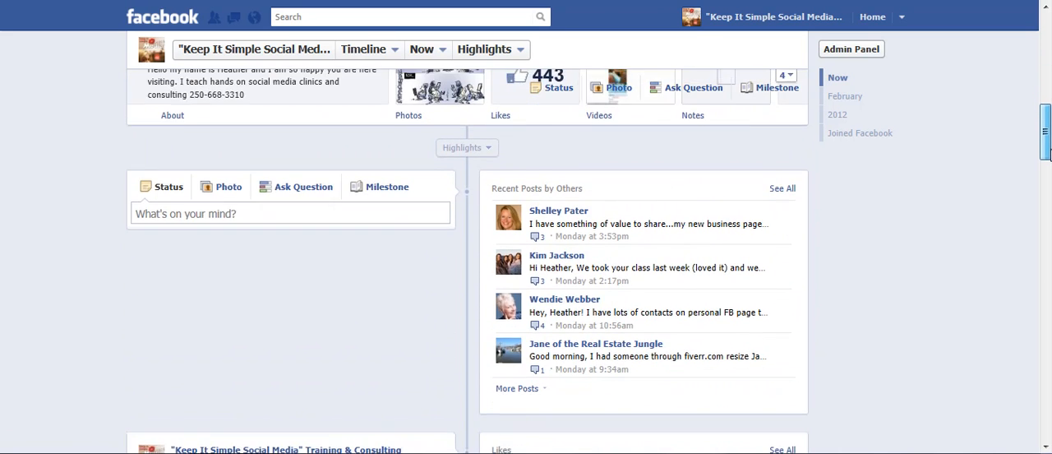
# Return to the Admin Panel and switch to the J & R Bookkeeping page.
pyautogui.click(852, 50)
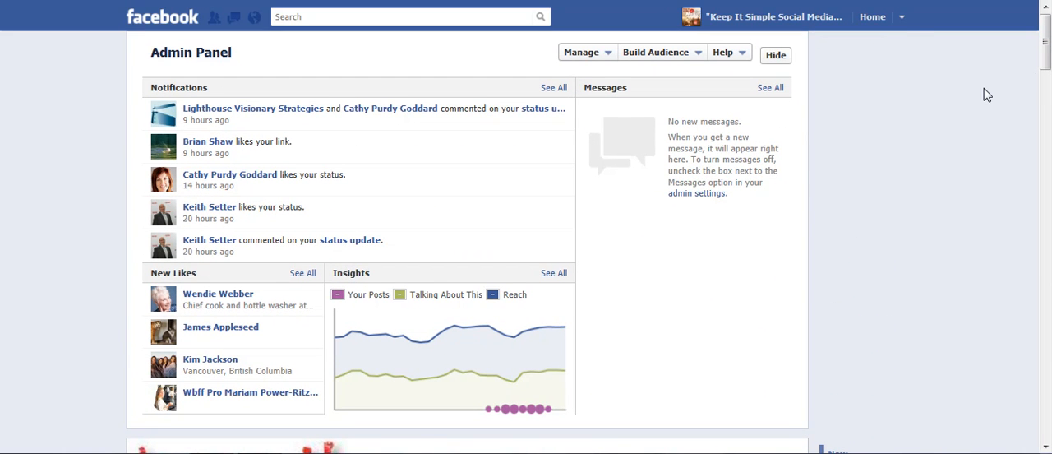
pyautogui.moveTo(901, 16)
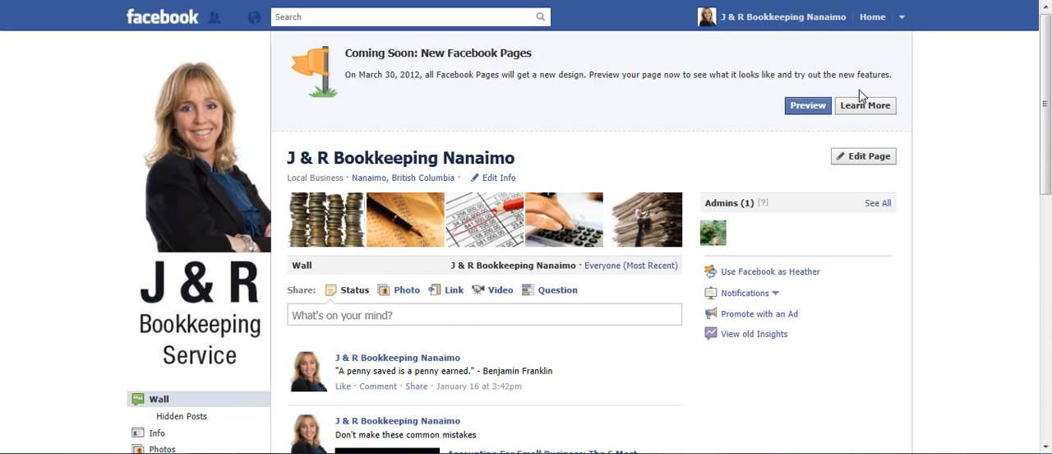
pyautogui.moveTo(431, 110)
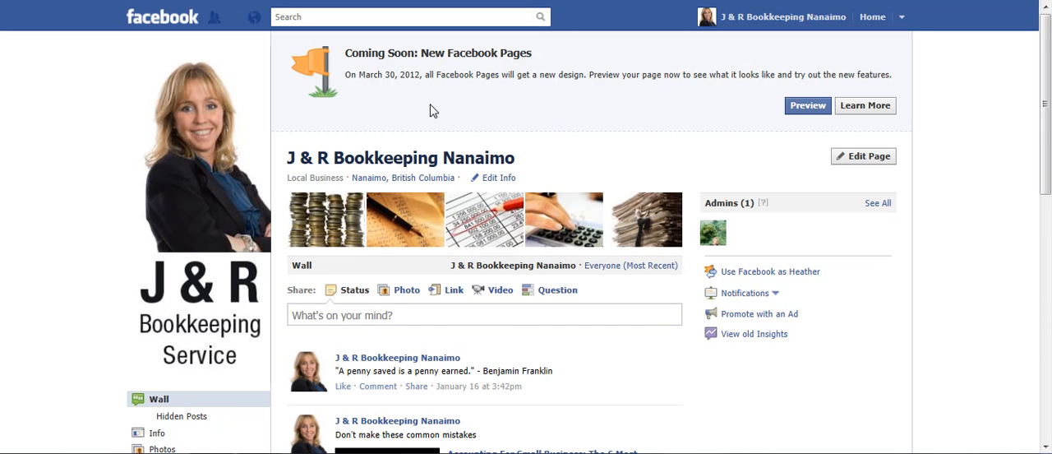
pyautogui.click(807, 105)
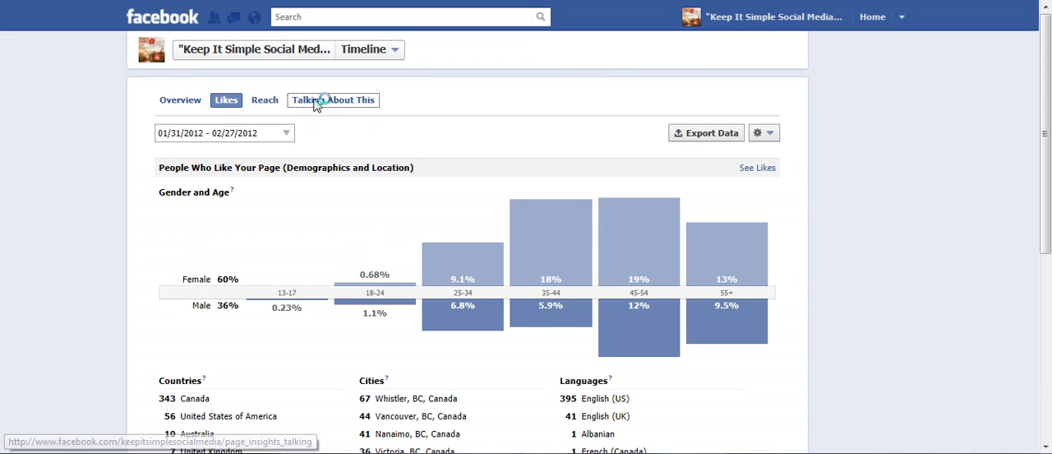
# Scroll down to the Countries, Cities and Languages columns of the Likes insights.
pyautogui.scroll(-3)
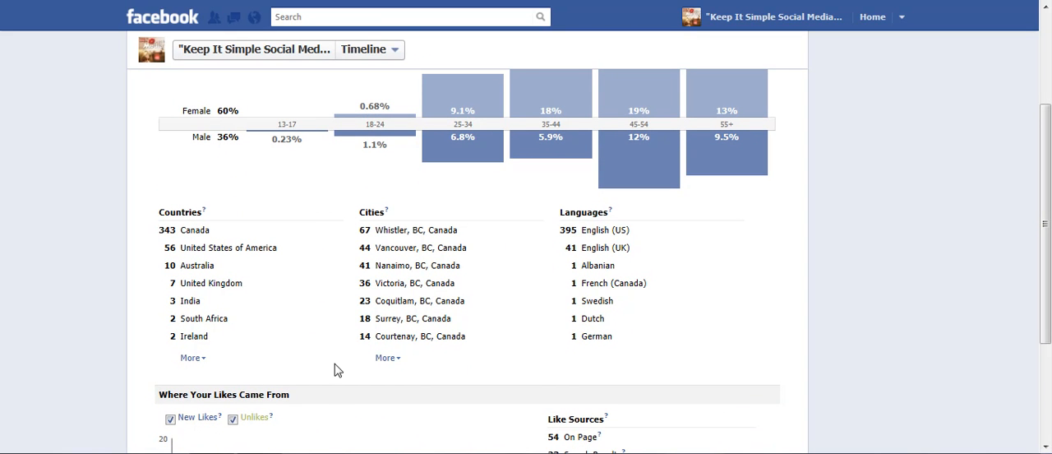
# Expand the Cities list with More and scroll through the full list of fan towns.
pyautogui.click(388, 356)
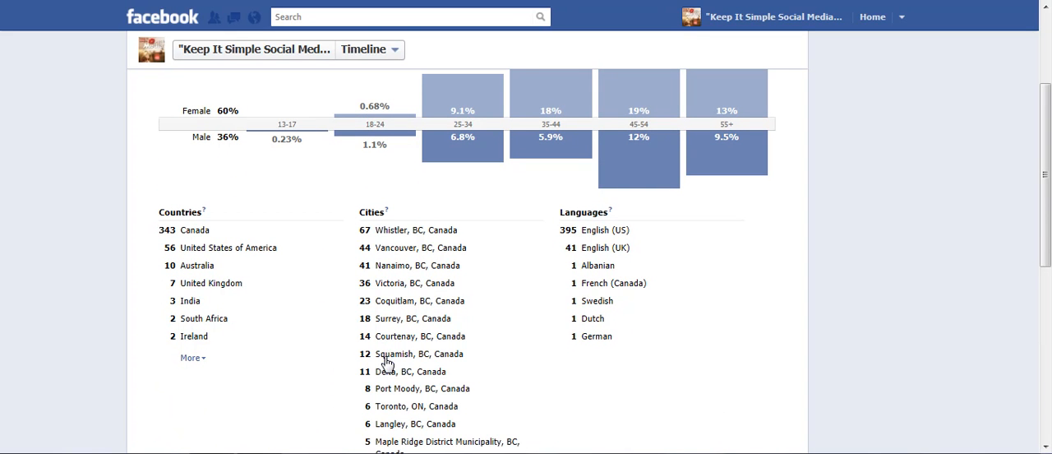
pyautogui.scroll(-3)
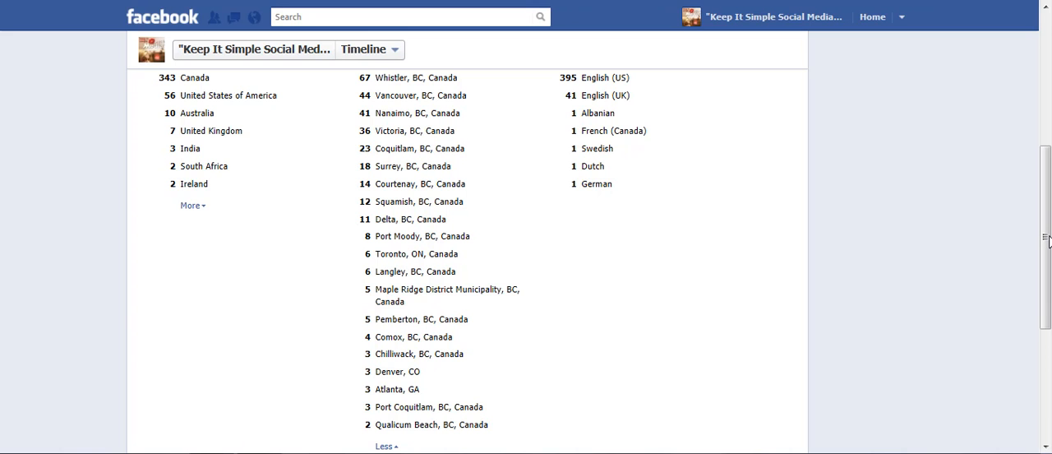